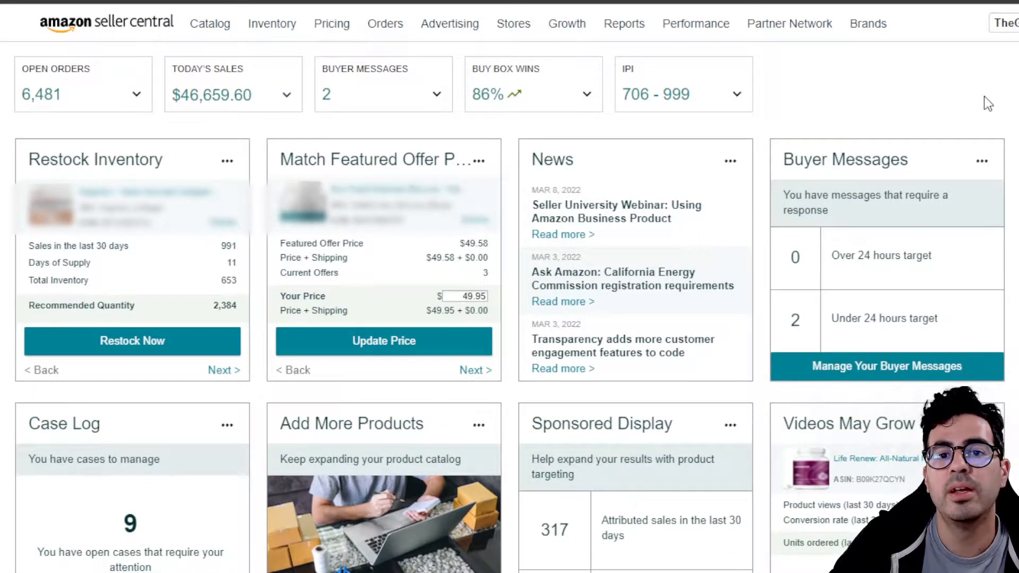
pyautogui.moveTo(897, 135)
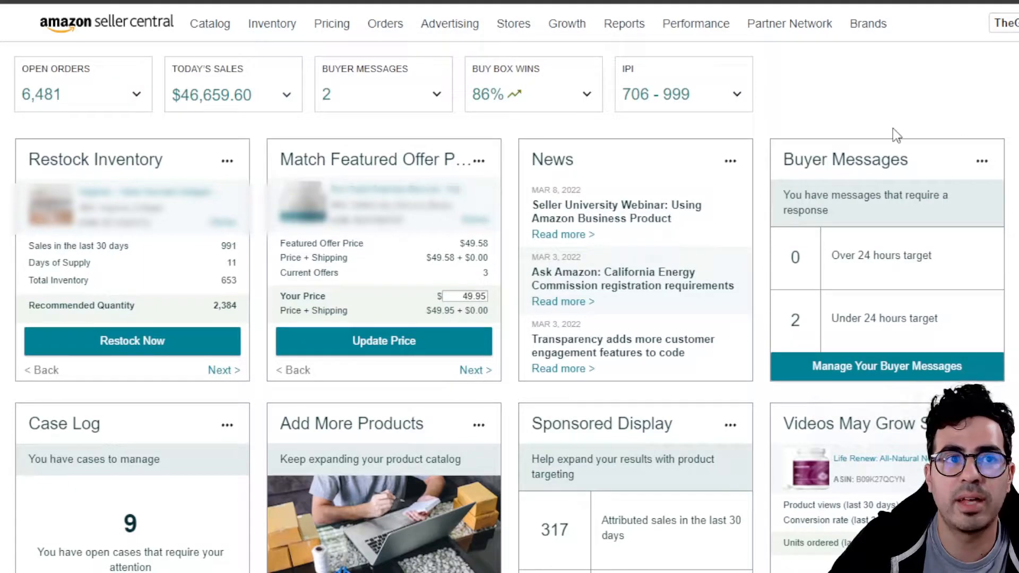
# - Go to the Inventory Reports page from the Inventory menu
pyautogui.click(272, 24)
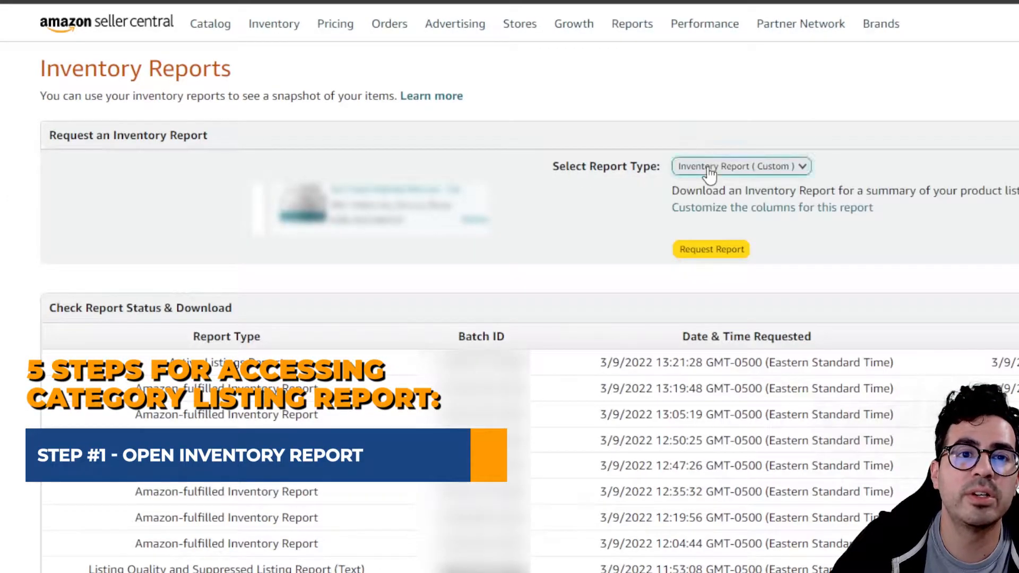
# - Go to the Get Support help page showing Selling on Amazon issue categories
pyautogui.click(741, 166)
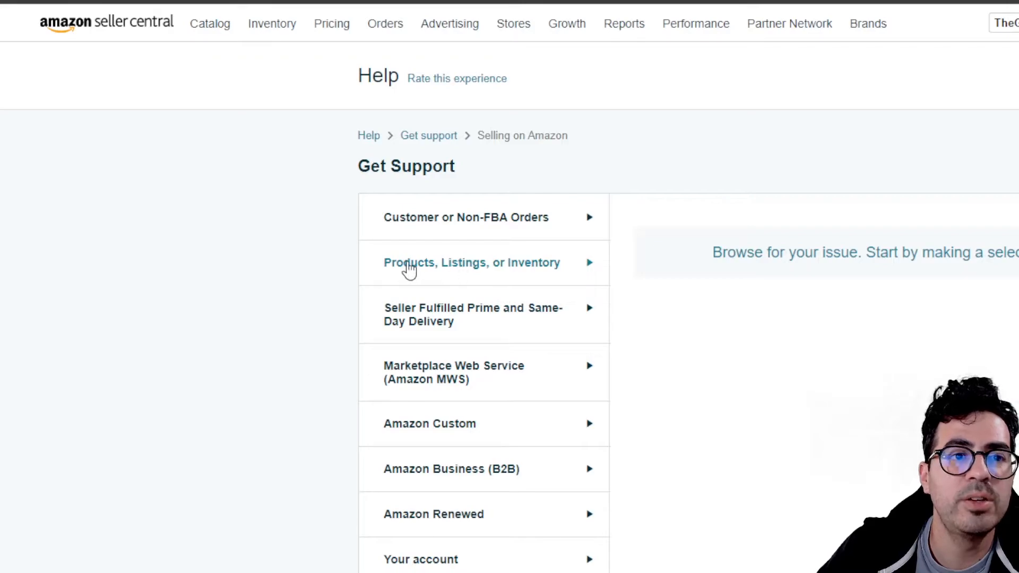
# - Under Products, Listings, or Inventory, describe the issue as 'activate category listings report'
pyautogui.click(471, 262)
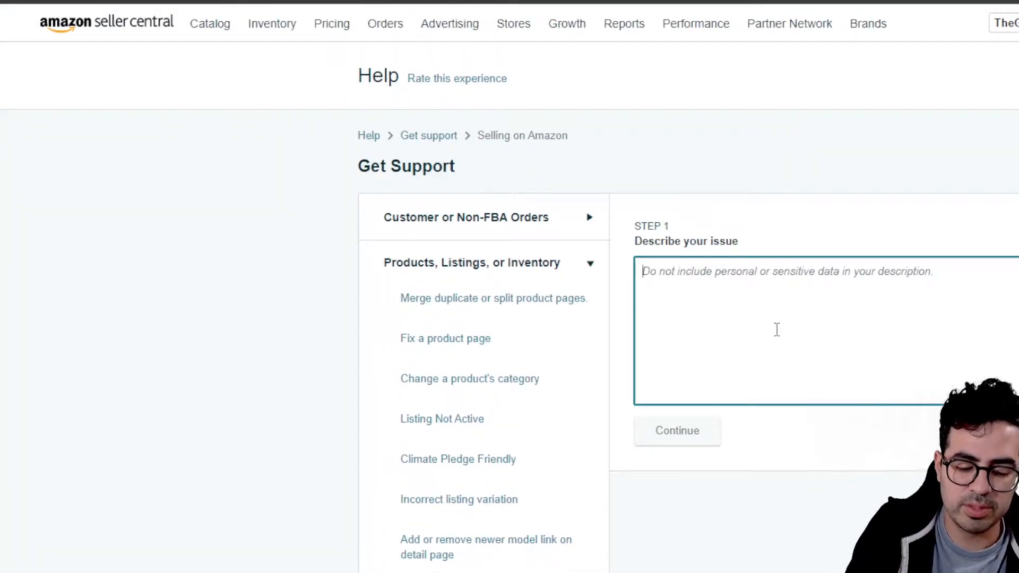
pyautogui.write('activate category listings report')
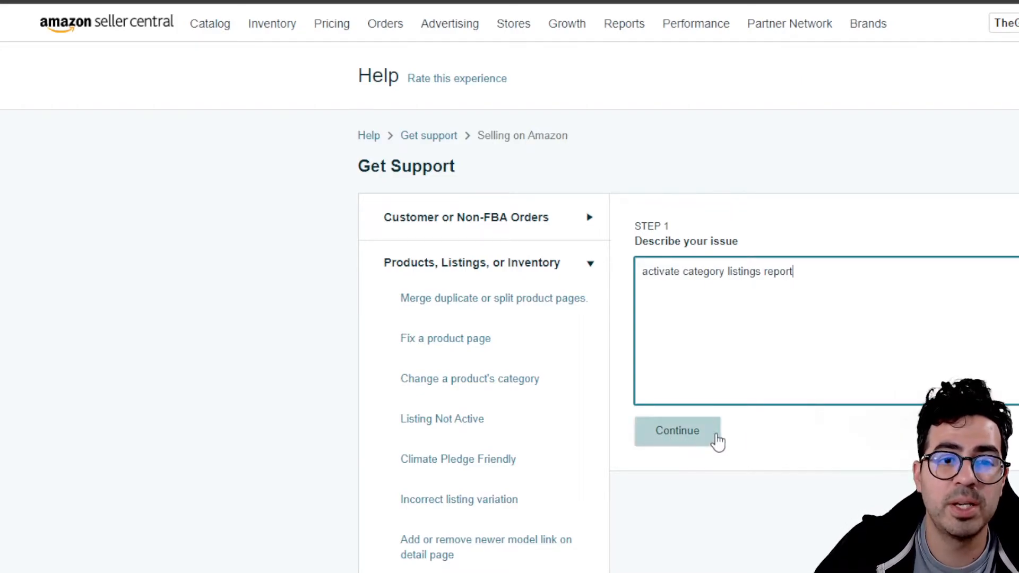
pyautogui.moveTo(843, 381)
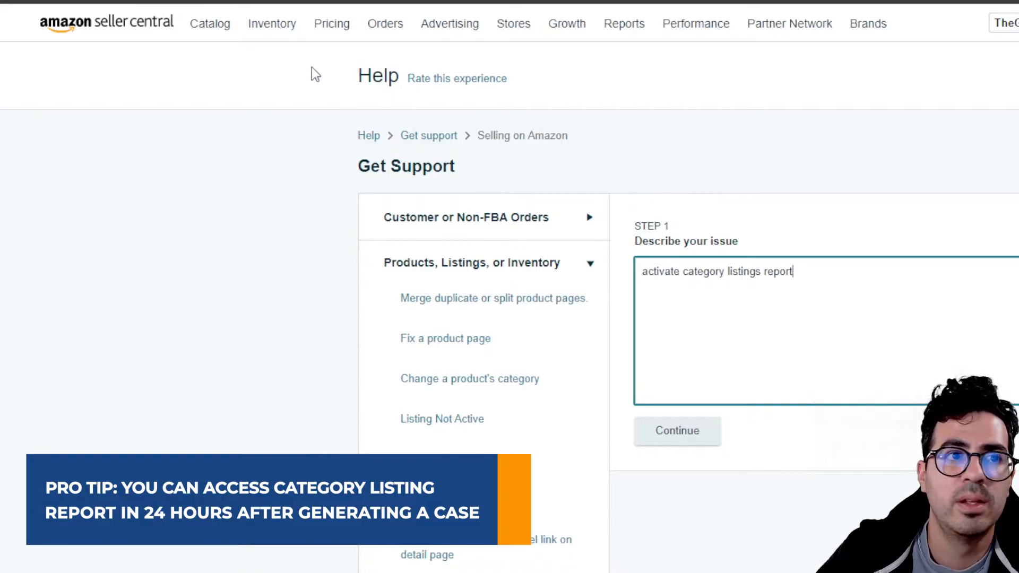
# - Request a Category Listings Report for all categories in Excel format from Inventory Reports
pyautogui.click(272, 24)
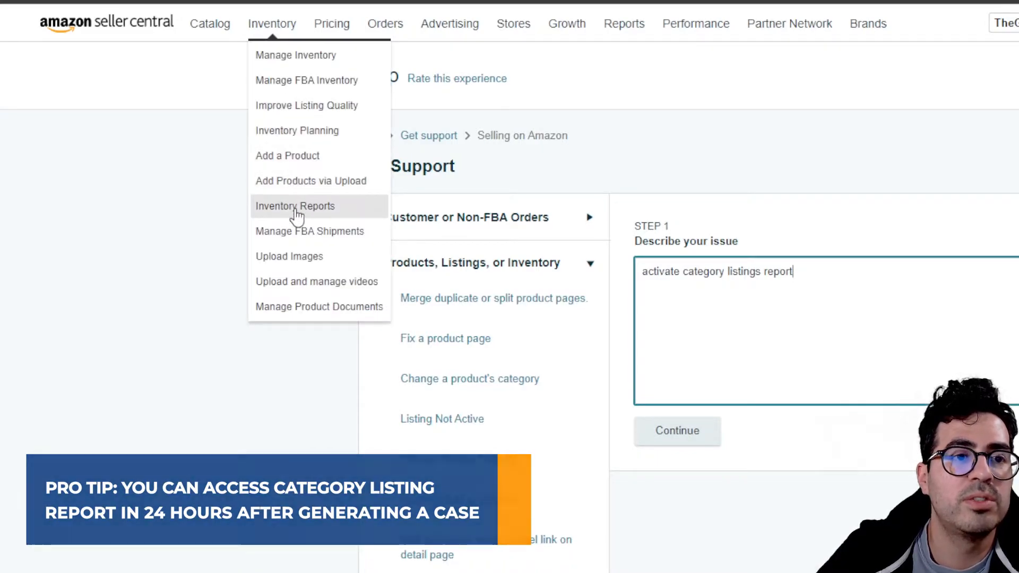
pyautogui.click(294, 206)
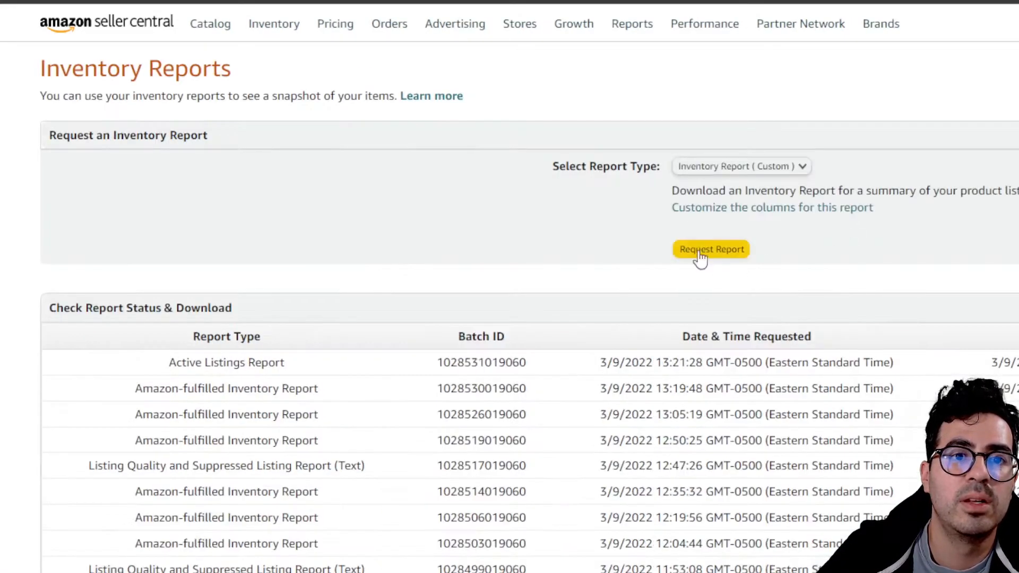
pyautogui.click(740, 166)
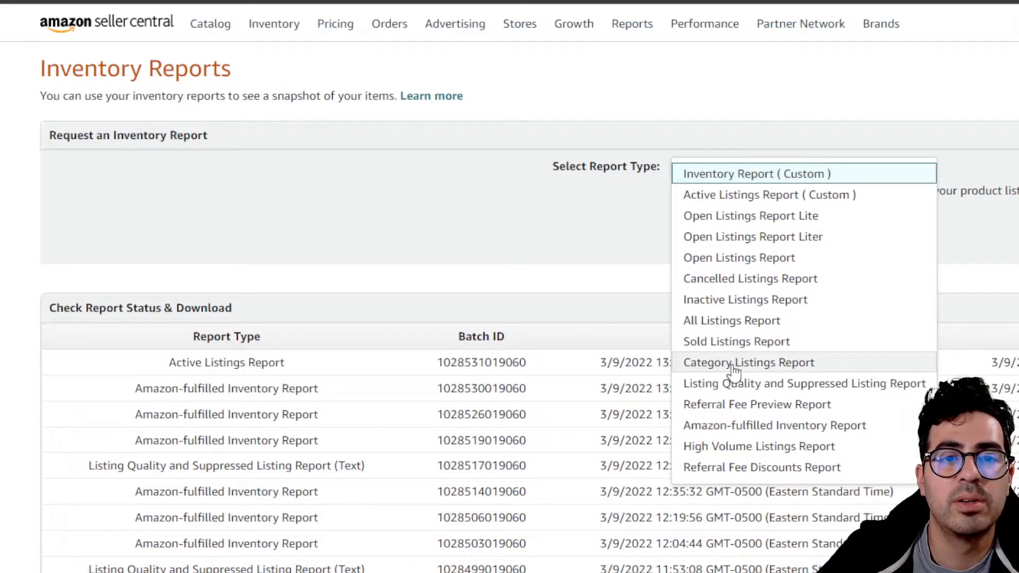
pyautogui.click(748, 362)
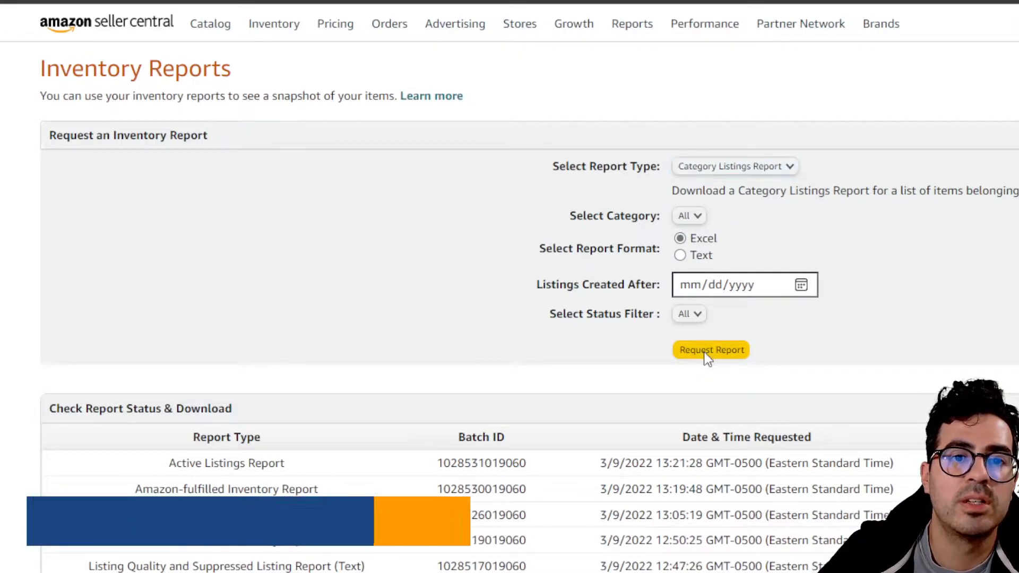
pyautogui.click(711, 349)
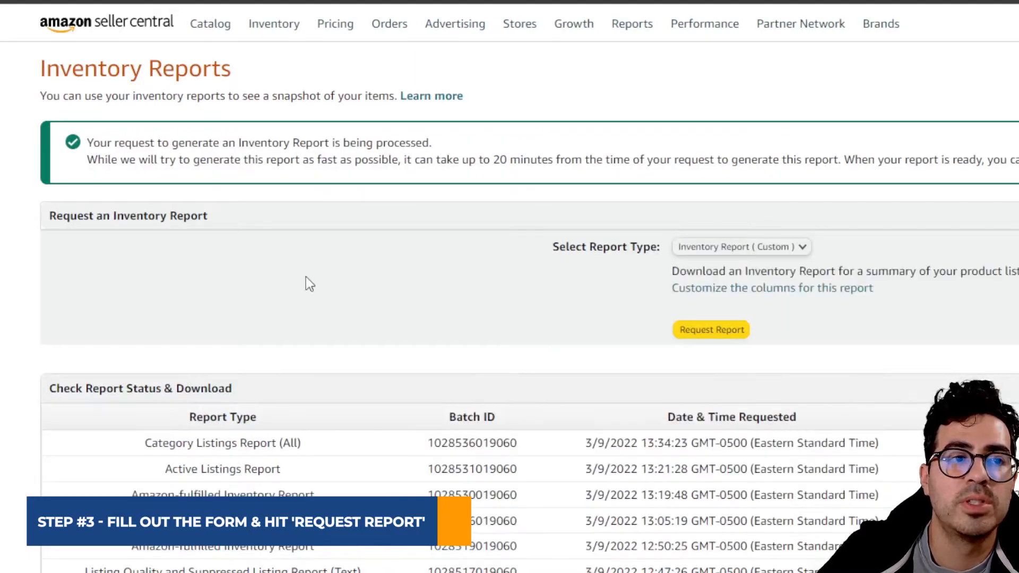
# - Scroll to the Check Report Status & Download section showing the processing report
pyautogui.scroll(-3)
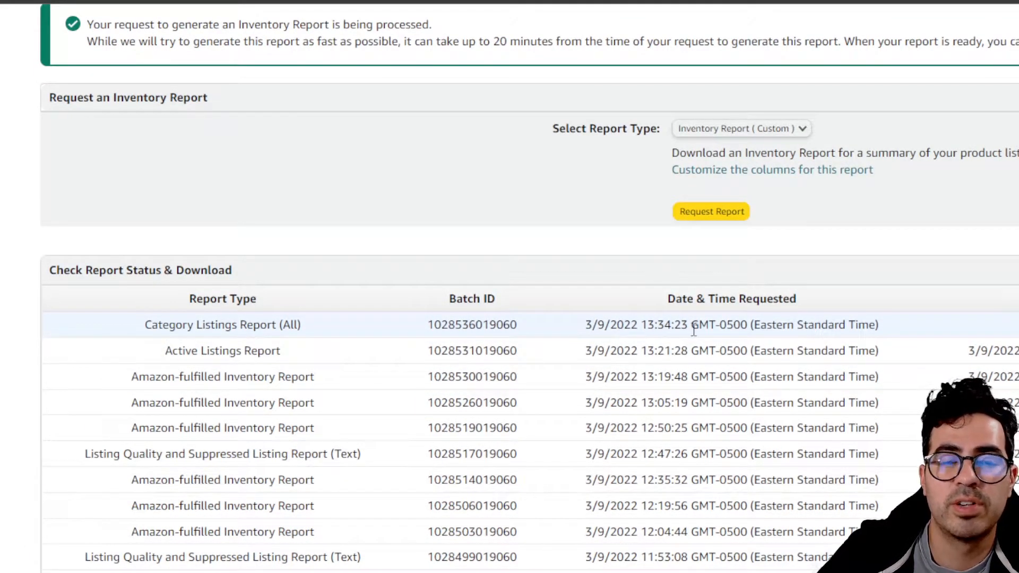
pyautogui.moveTo(416, 328)
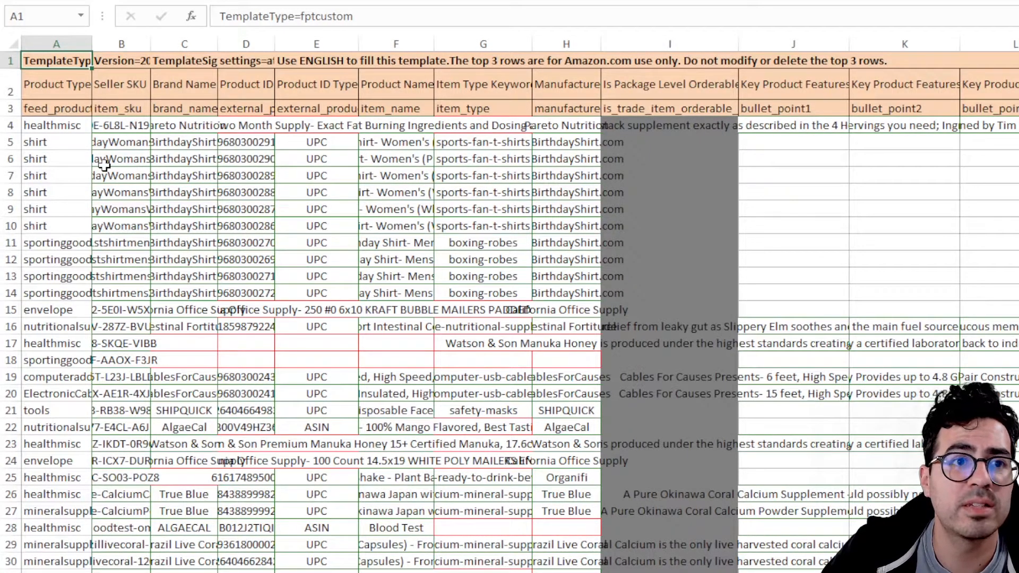
pyautogui.click(121, 158)
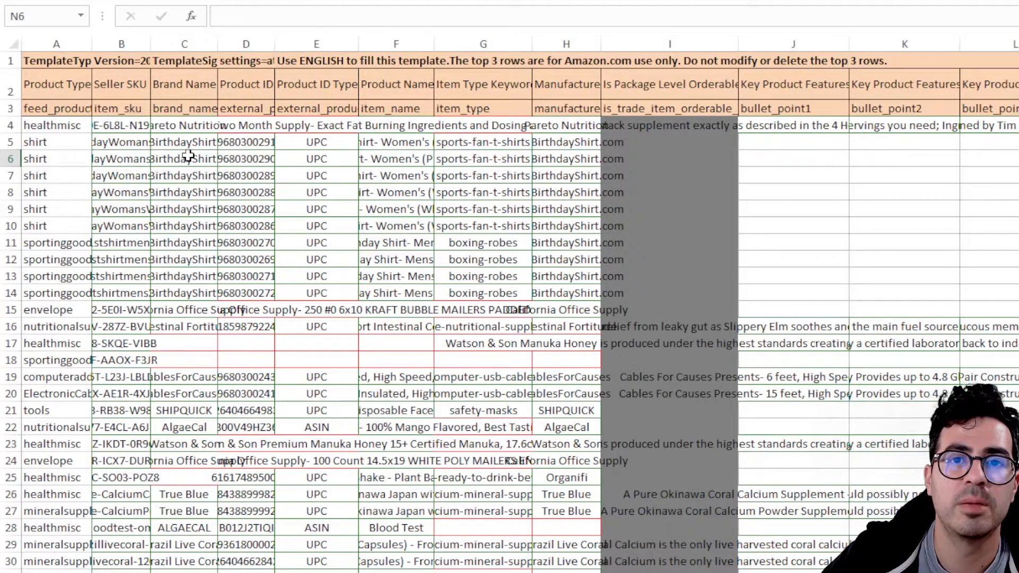
pyautogui.hscroll(3)
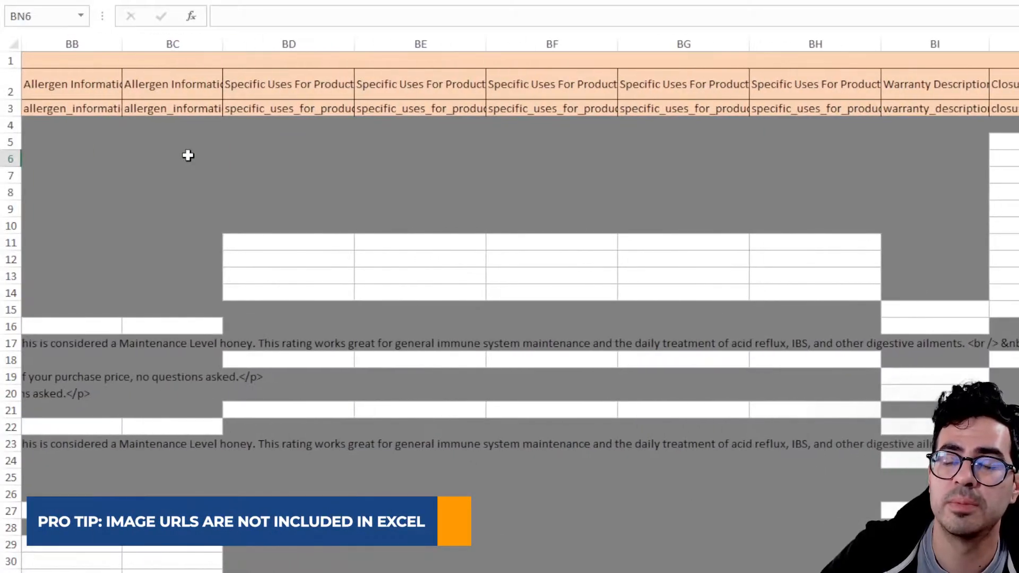
pyautogui.hscroll(3)
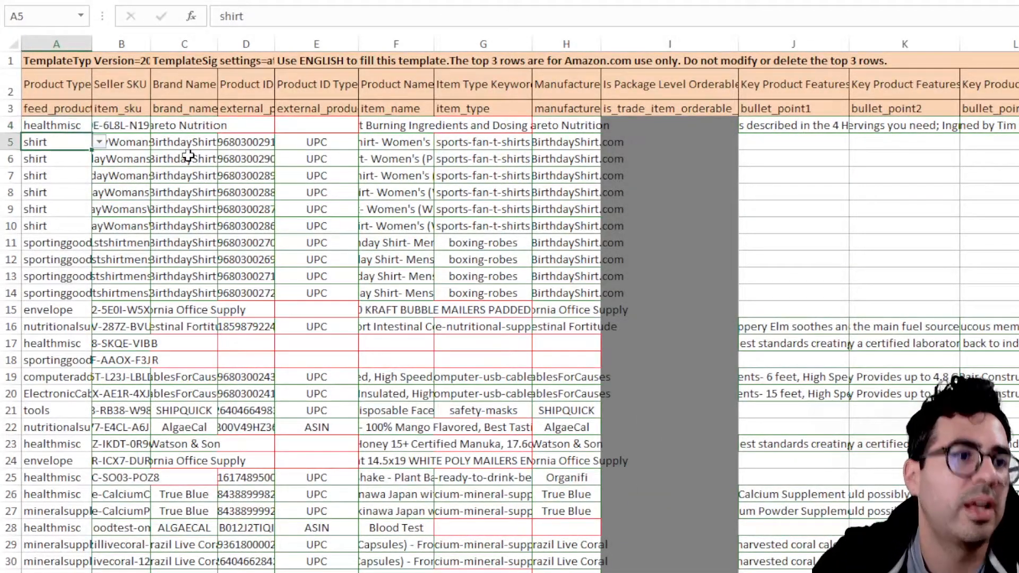
pyautogui.click(183, 141)
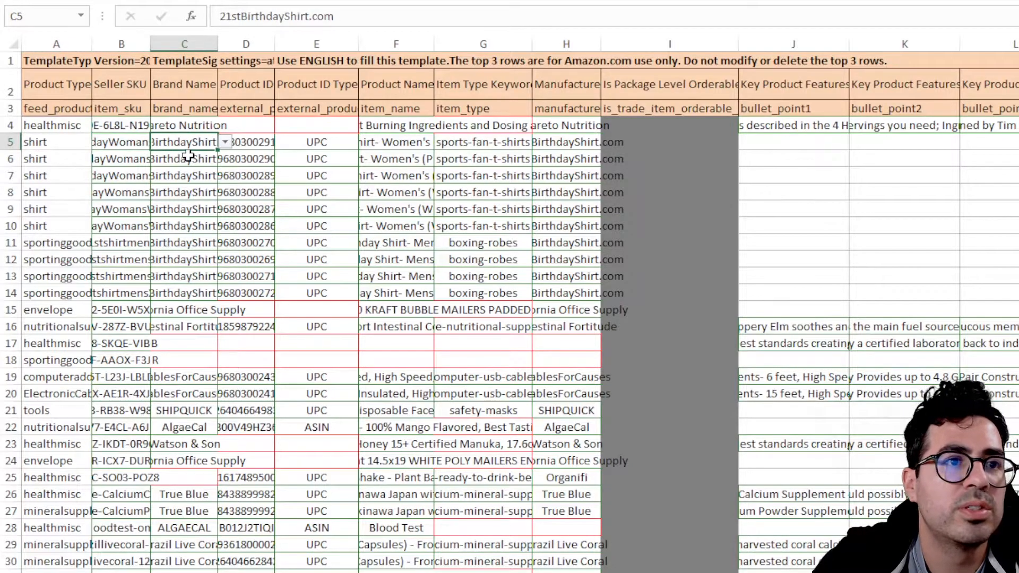
pyautogui.click(316, 141)
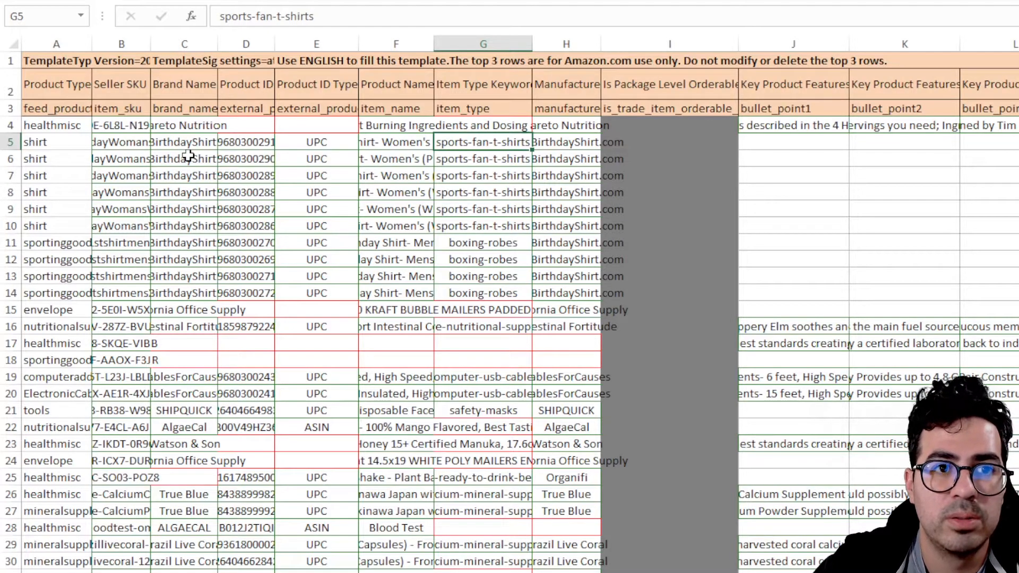
pyautogui.click(566, 141)
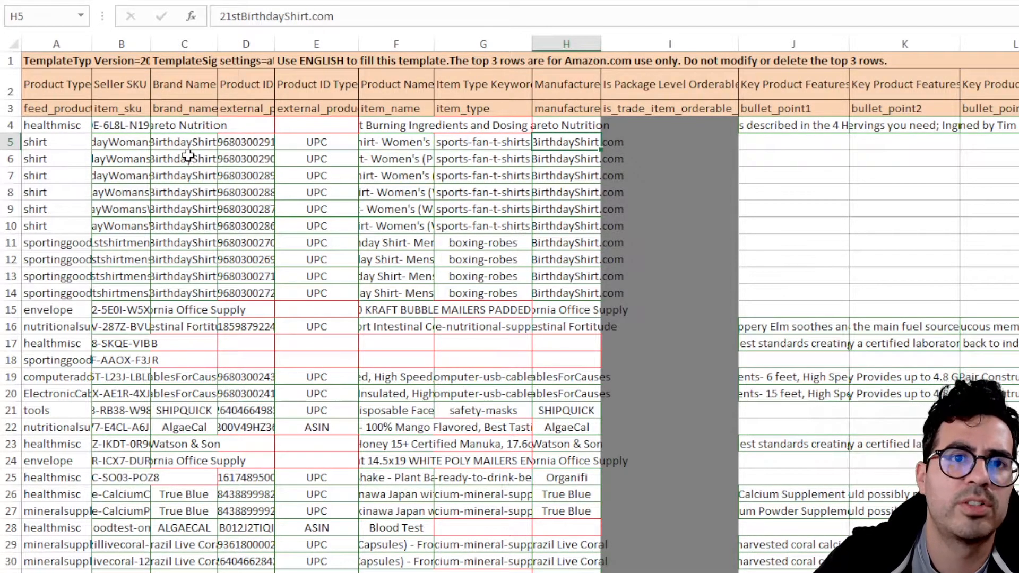
pyautogui.click(791, 326)
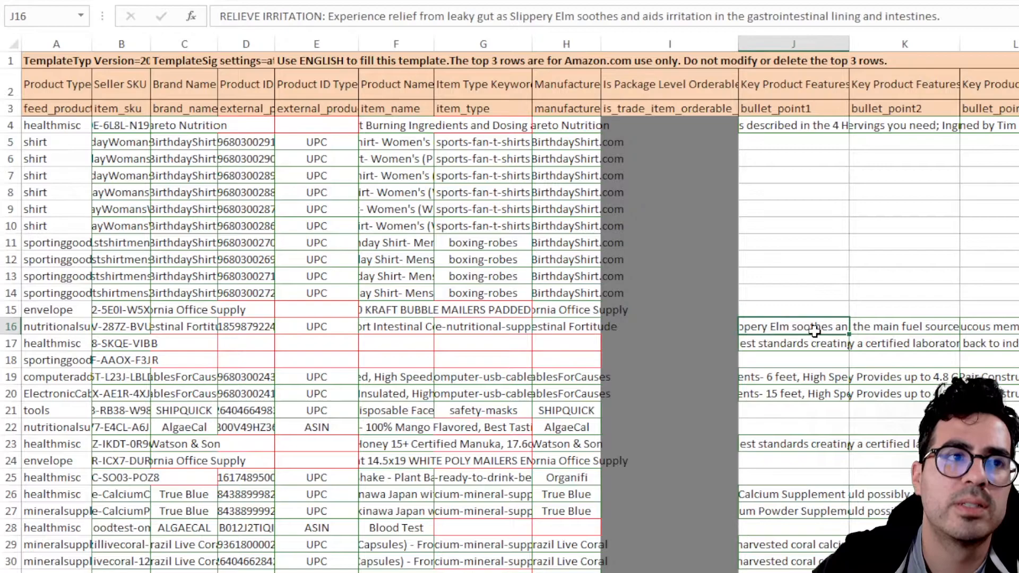
pyautogui.hscroll(3)
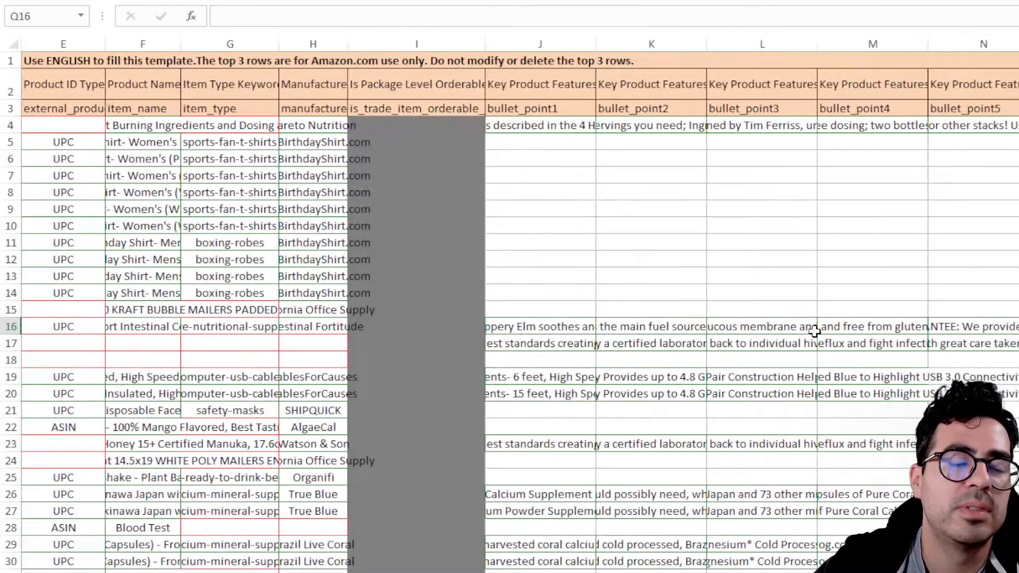
pyautogui.click(650, 325)
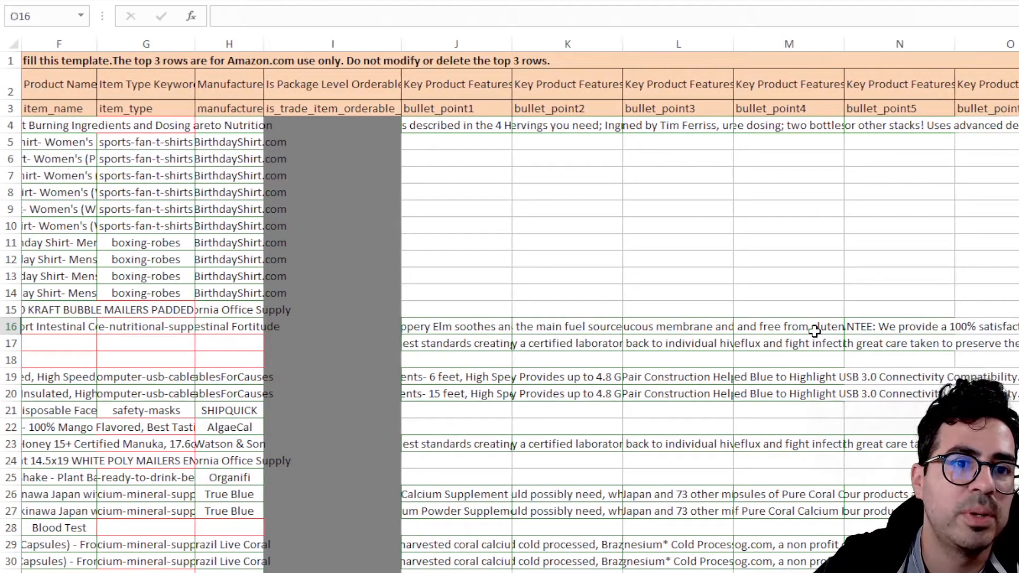
pyautogui.click(455, 325)
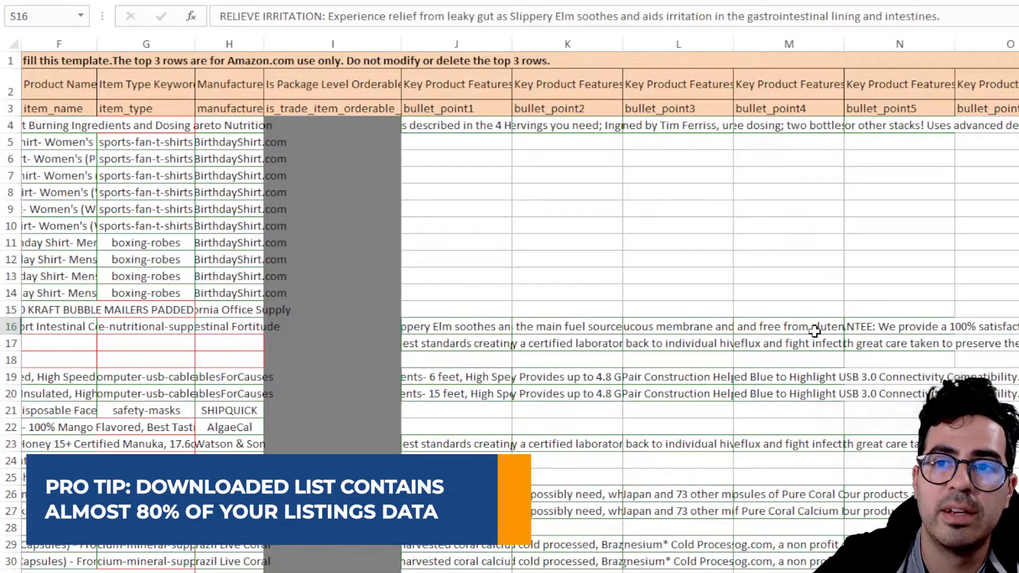
pyautogui.hscroll(3)
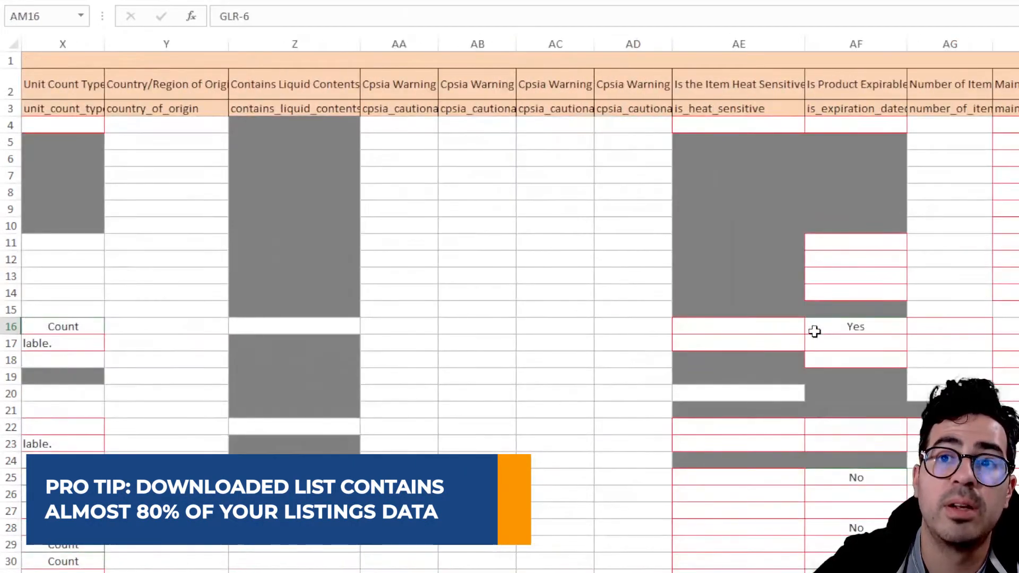
pyautogui.hscroll(3)
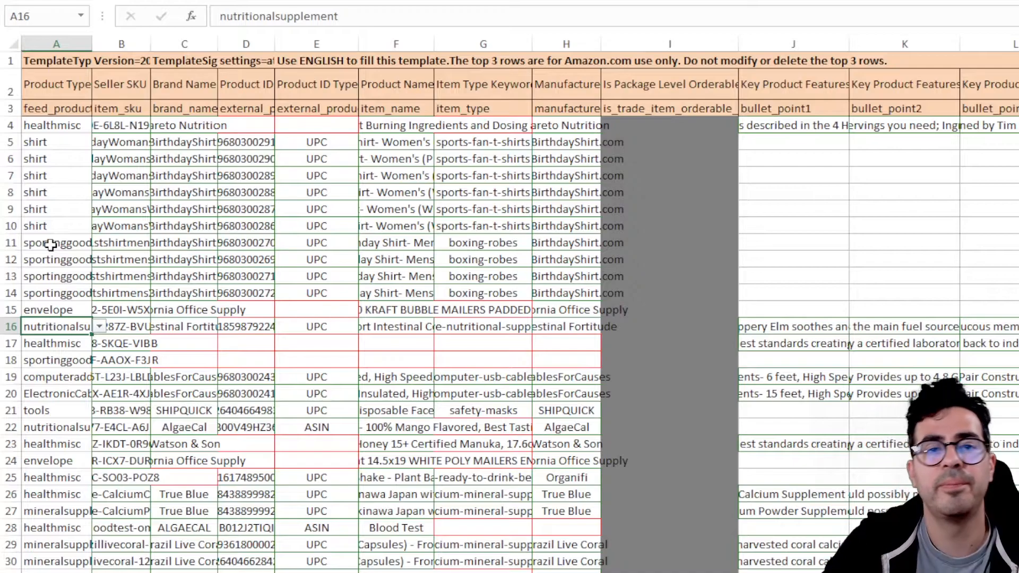
pyautogui.click(121, 209)
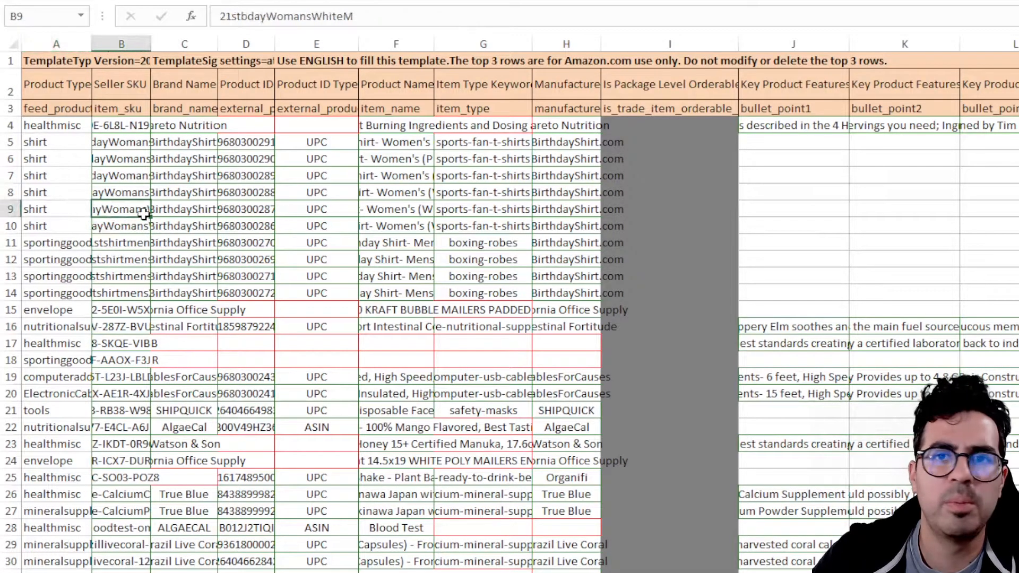
pyautogui.click(121, 125)
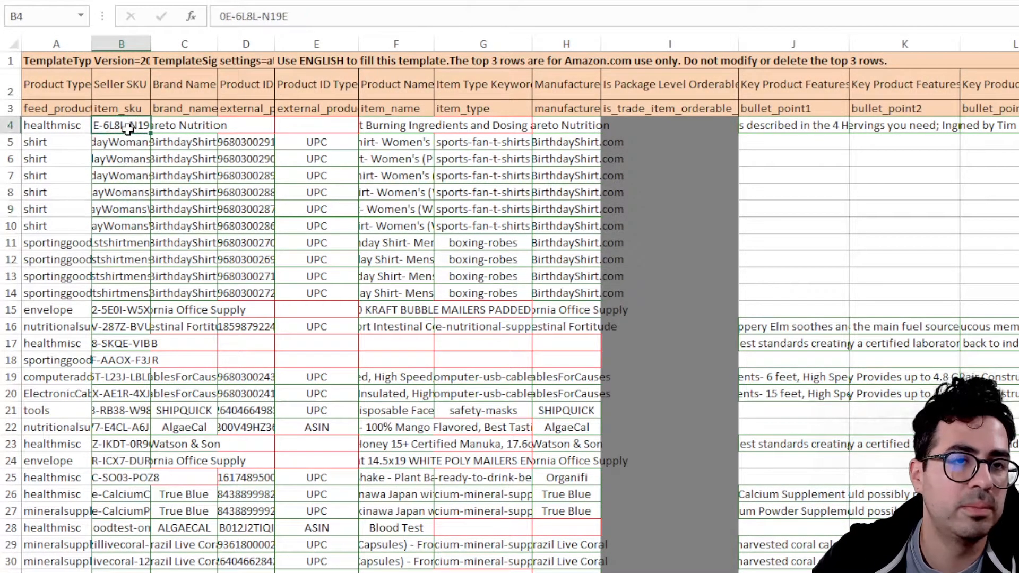
pyautogui.click(121, 259)
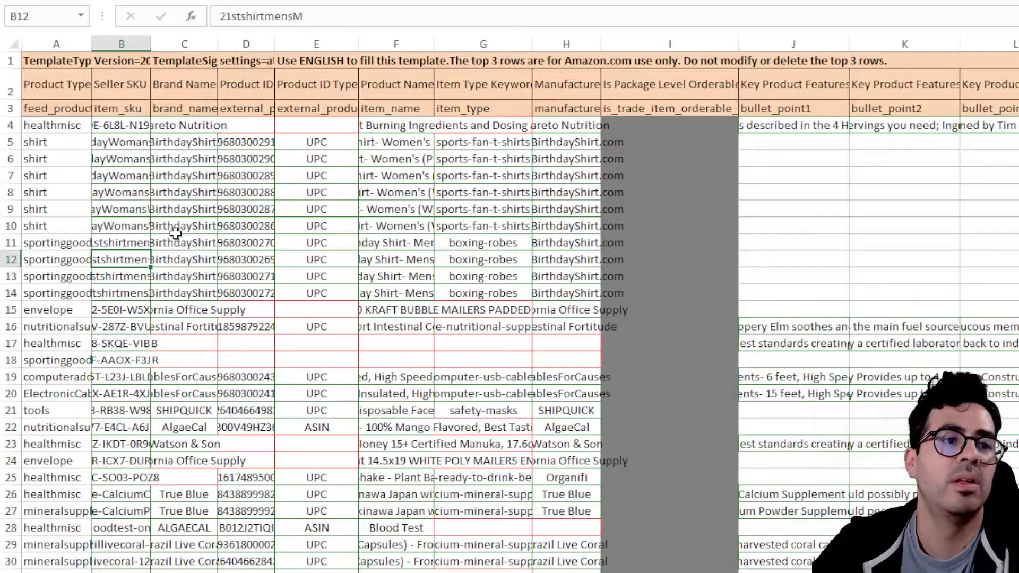
pyautogui.click(121, 175)
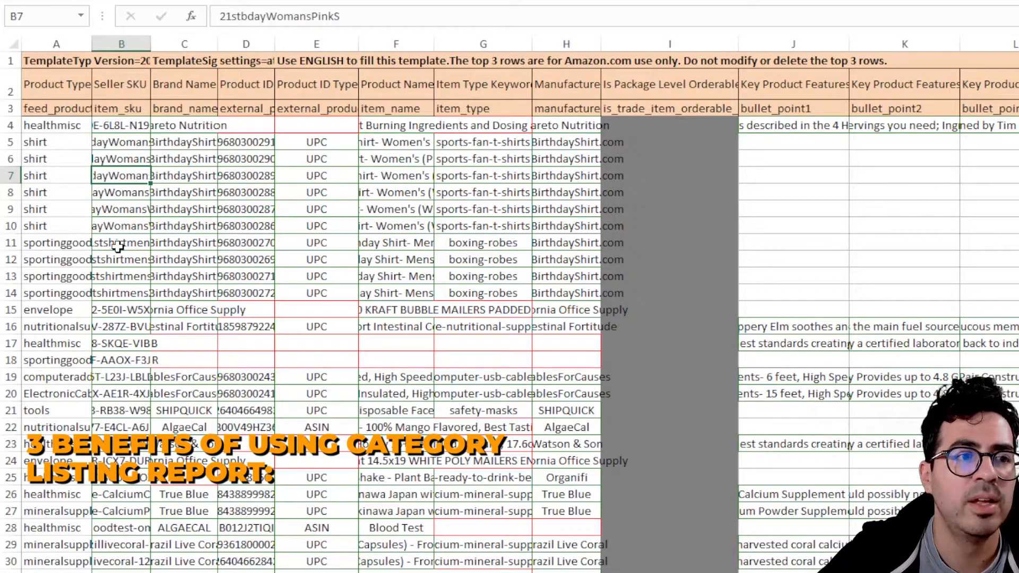
pyautogui.click(121, 242)
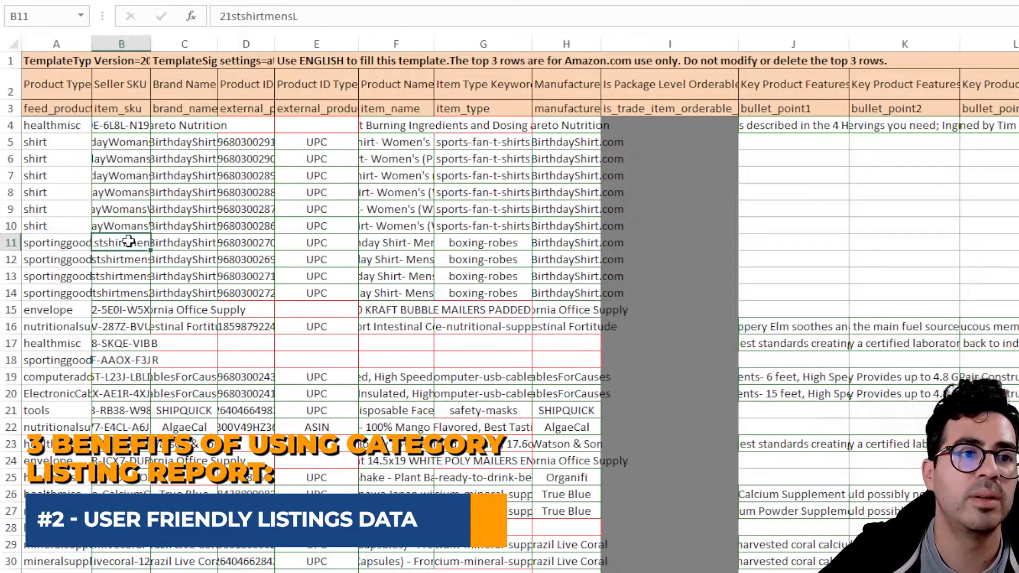
pyautogui.click(183, 242)
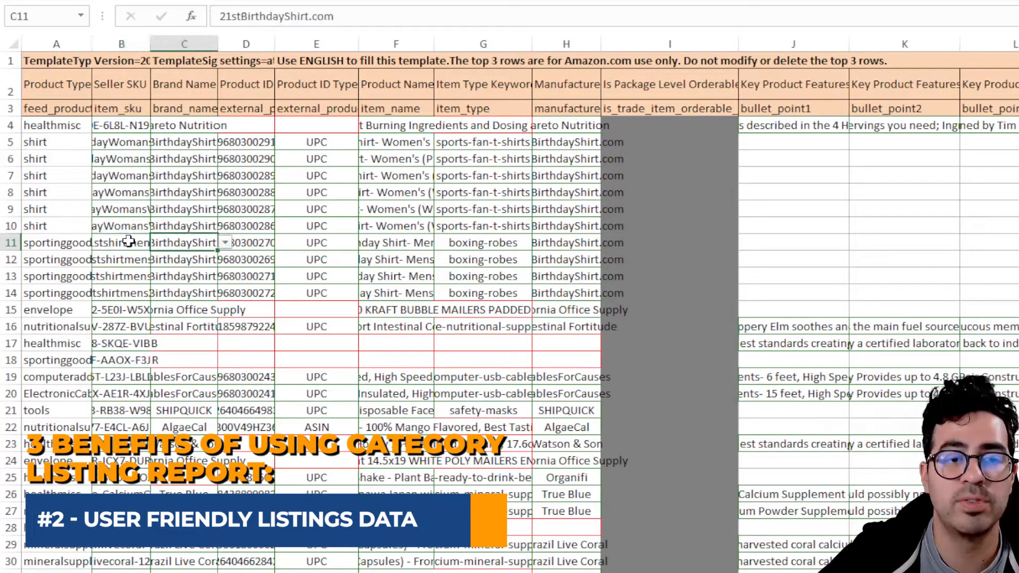
pyautogui.click(566, 242)
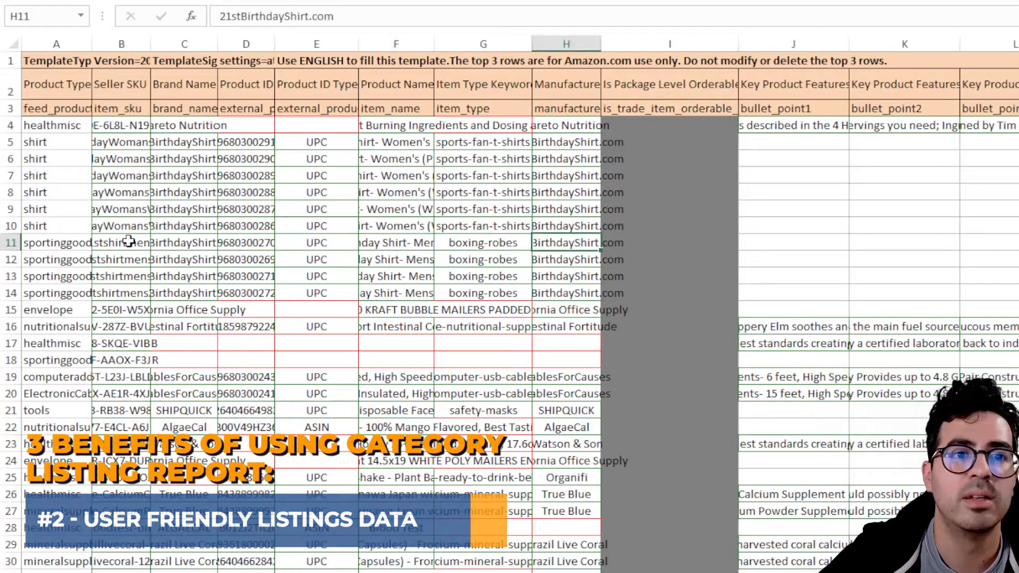
pyautogui.click(121, 242)
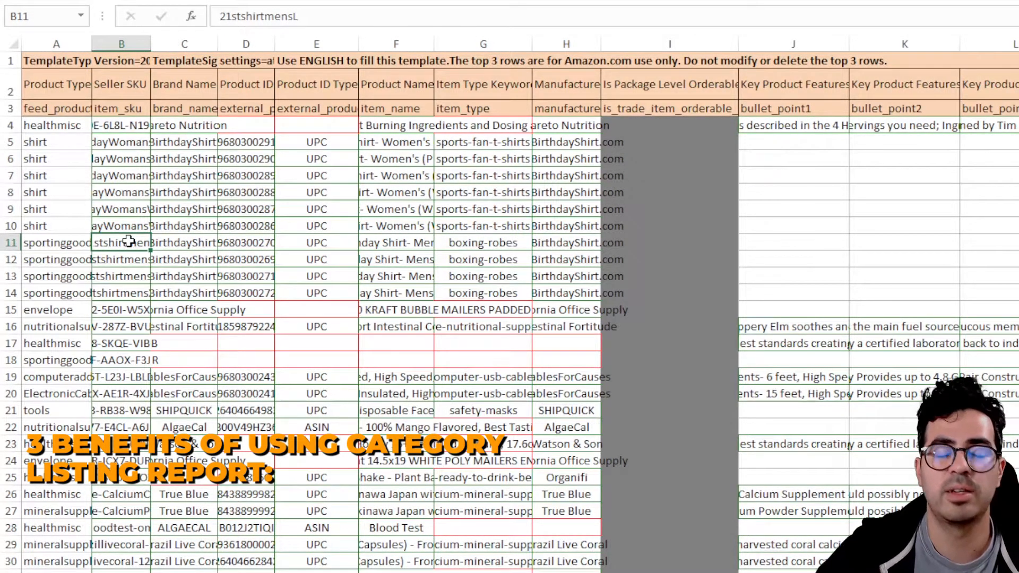
pyautogui.click(183, 242)
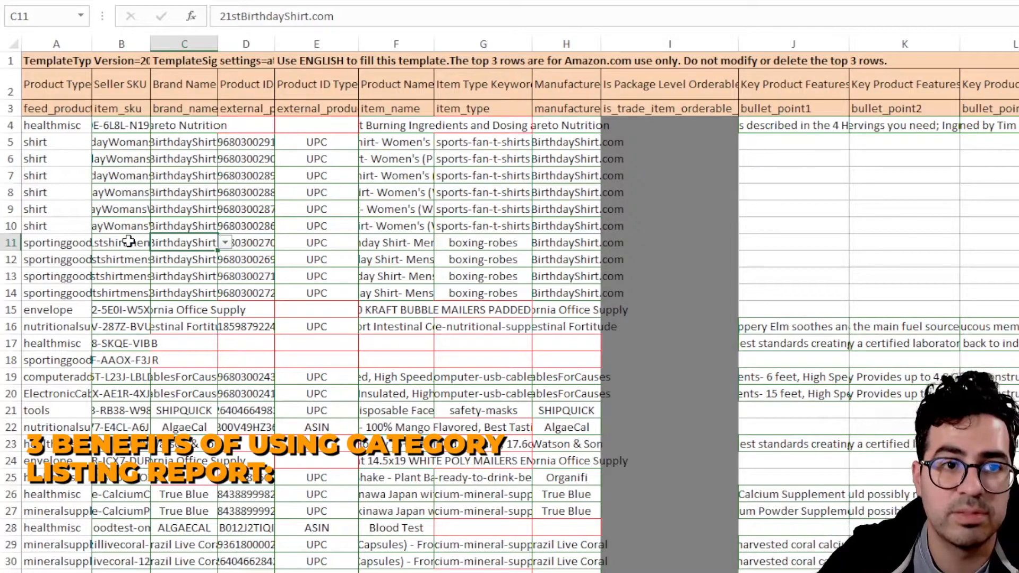
pyautogui.click(245, 242)
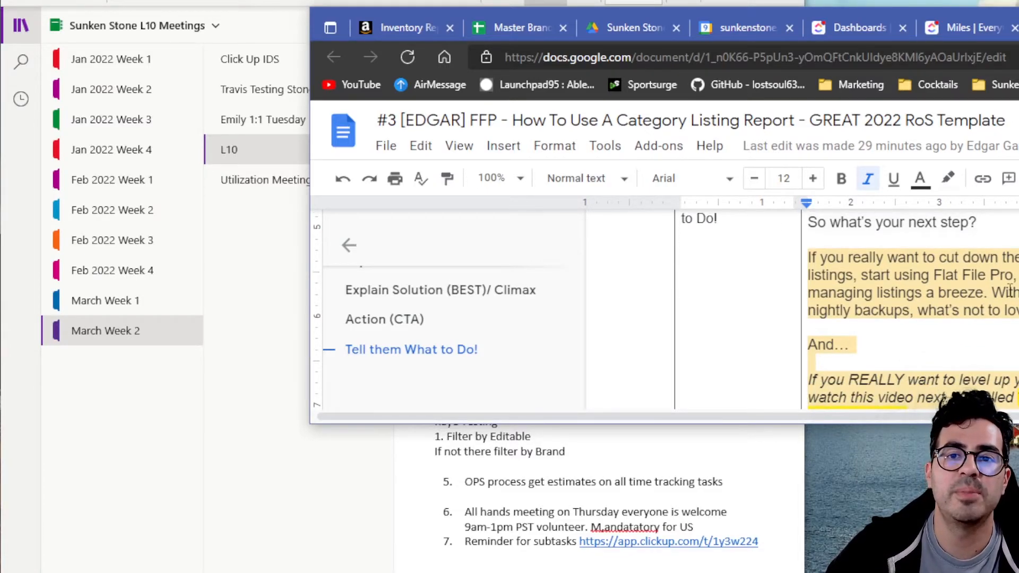
pyautogui.scroll(-3)
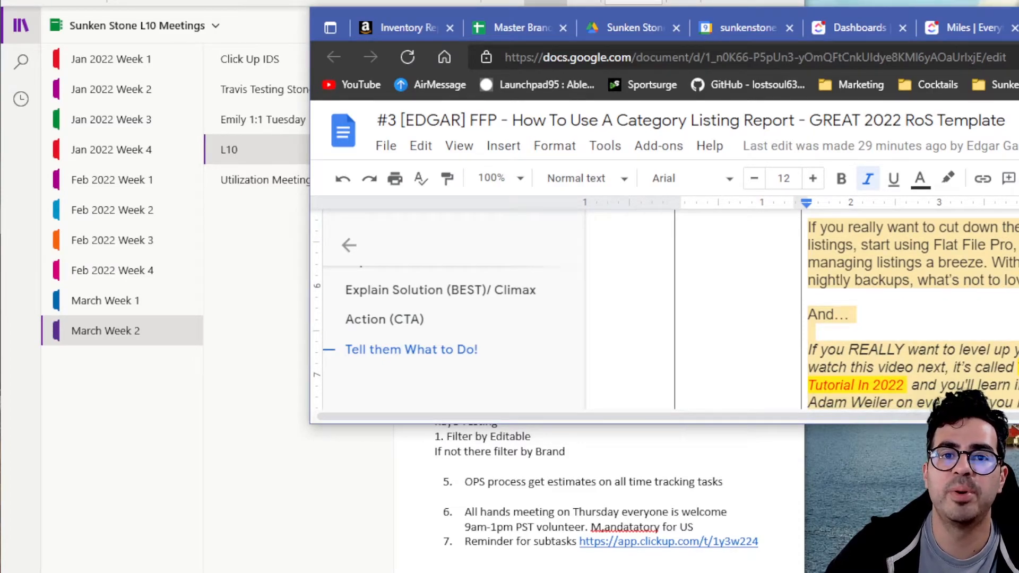
pyautogui.scroll(-3)
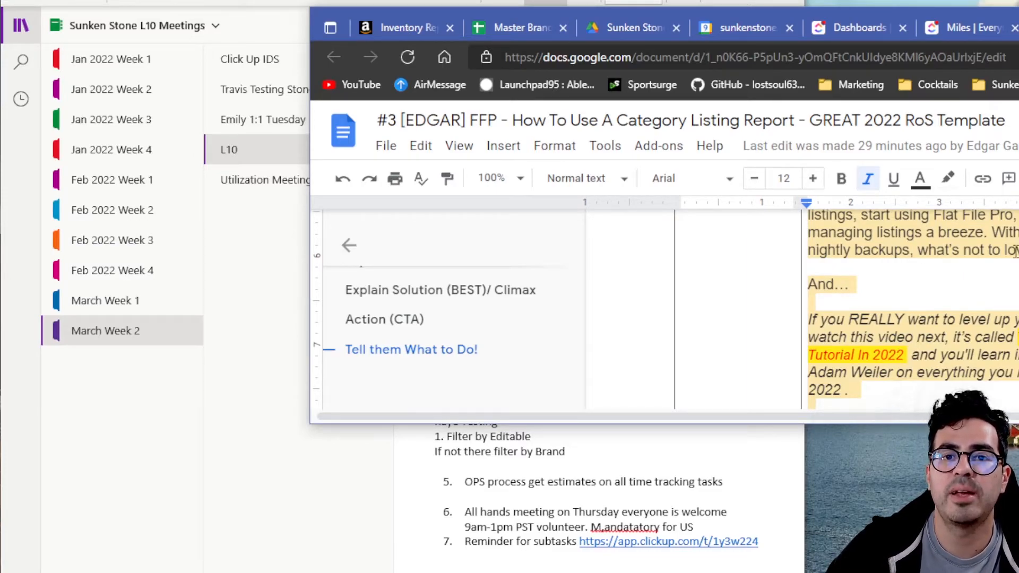
pyautogui.scroll(-3)
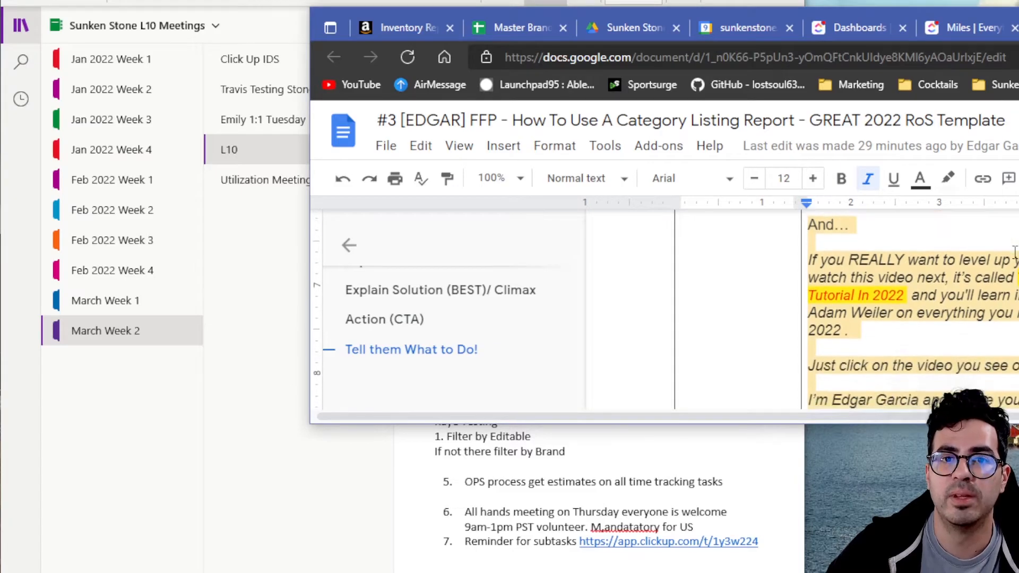